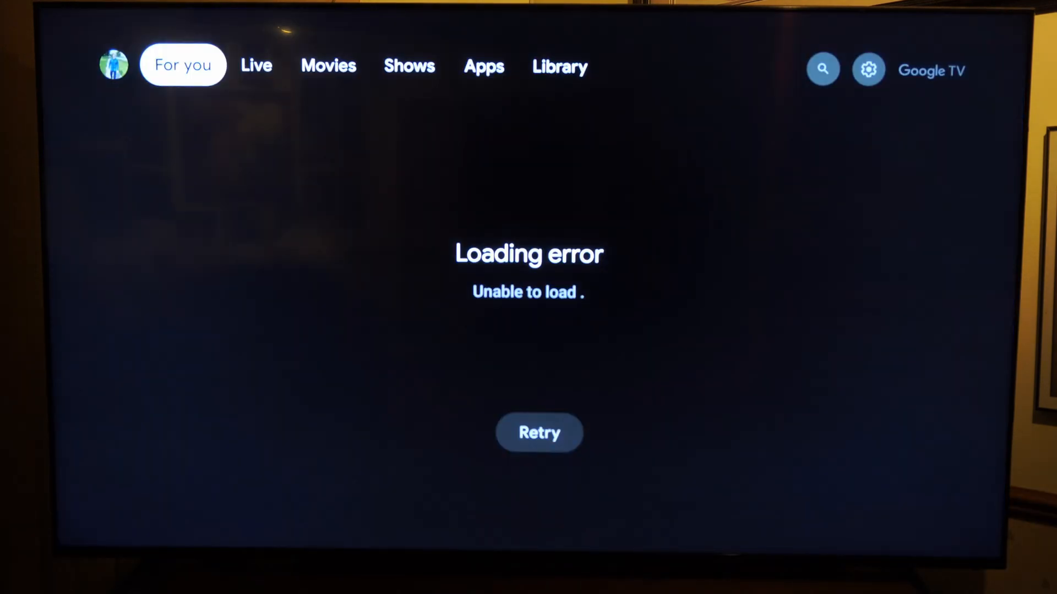
- Leave the home screen and enter Settings, landing on System with About highlighted
click(484, 66)
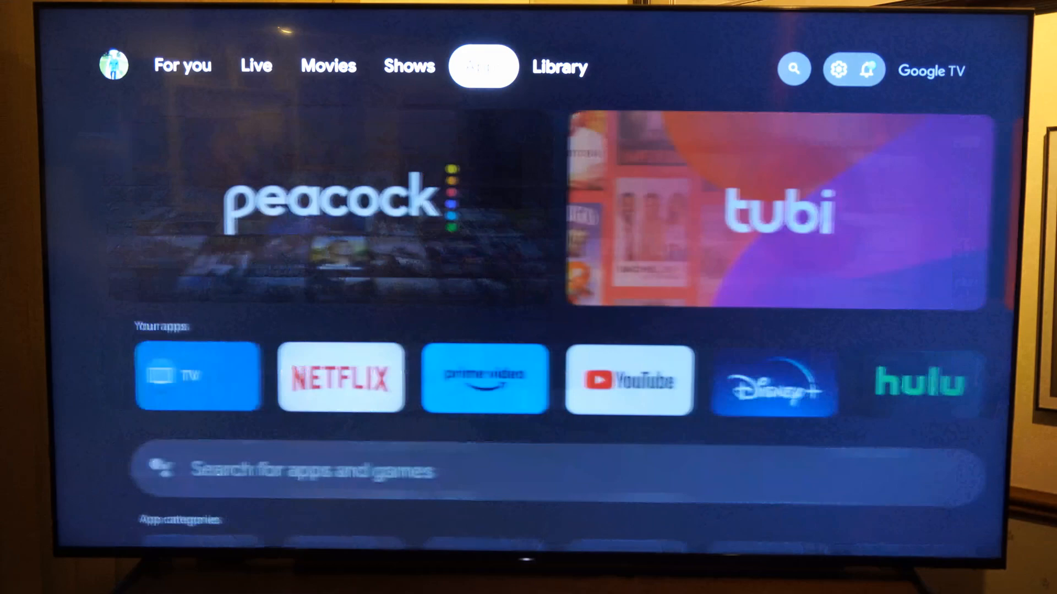
click(837, 69)
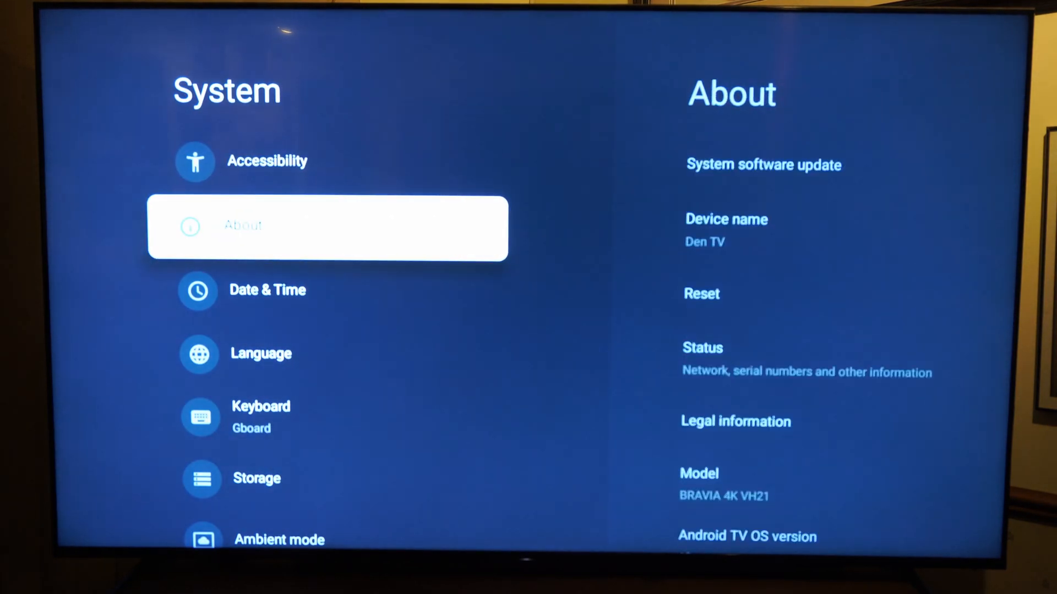
- Enter About, confirm developer mode via the OS build entry, then reach Developer options in System
click(327, 227)
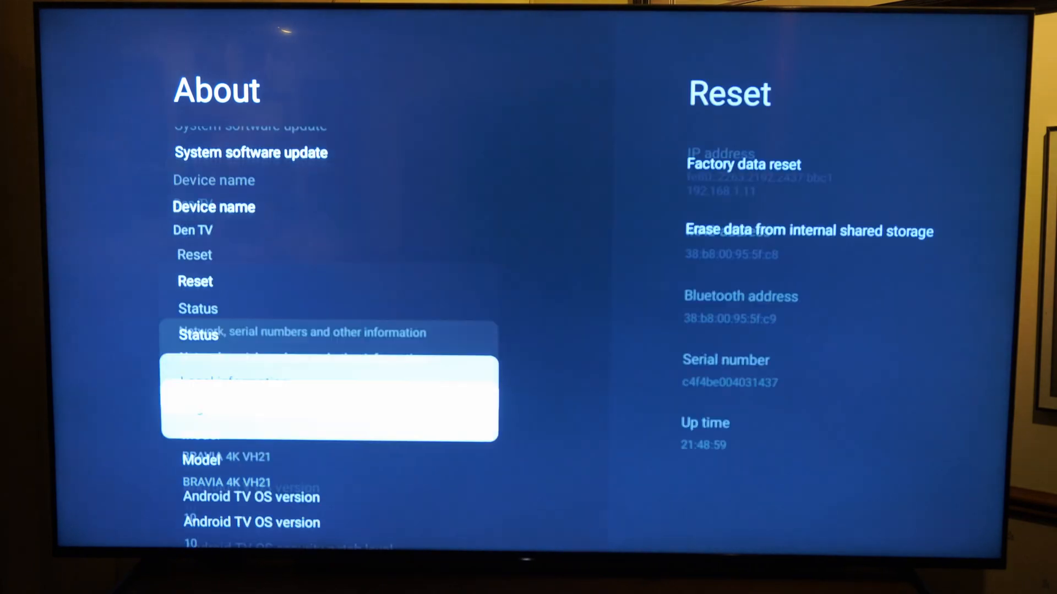
scroll(down, 3)
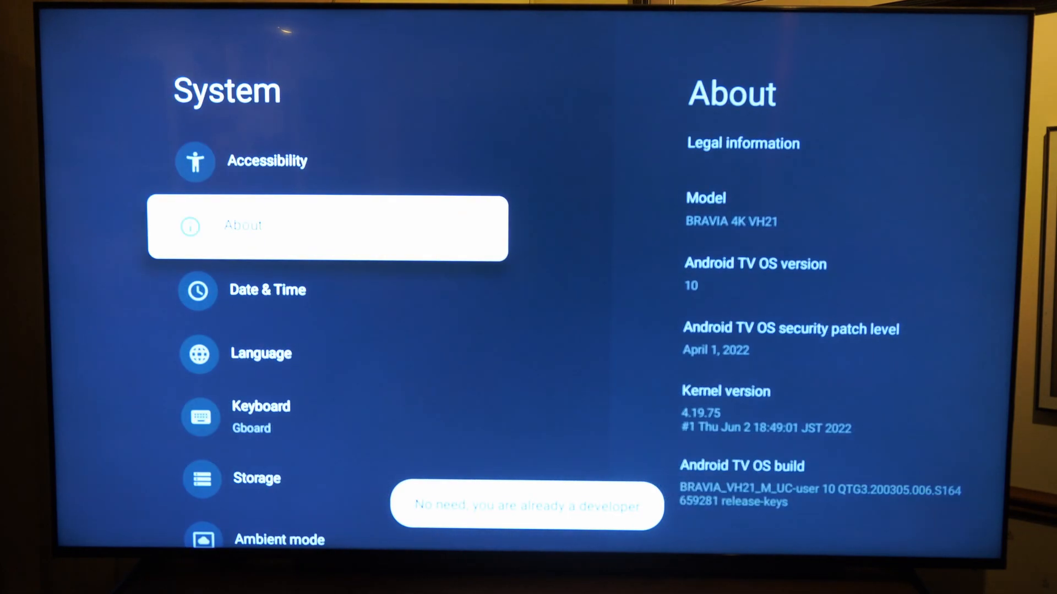
scroll(down, 3)
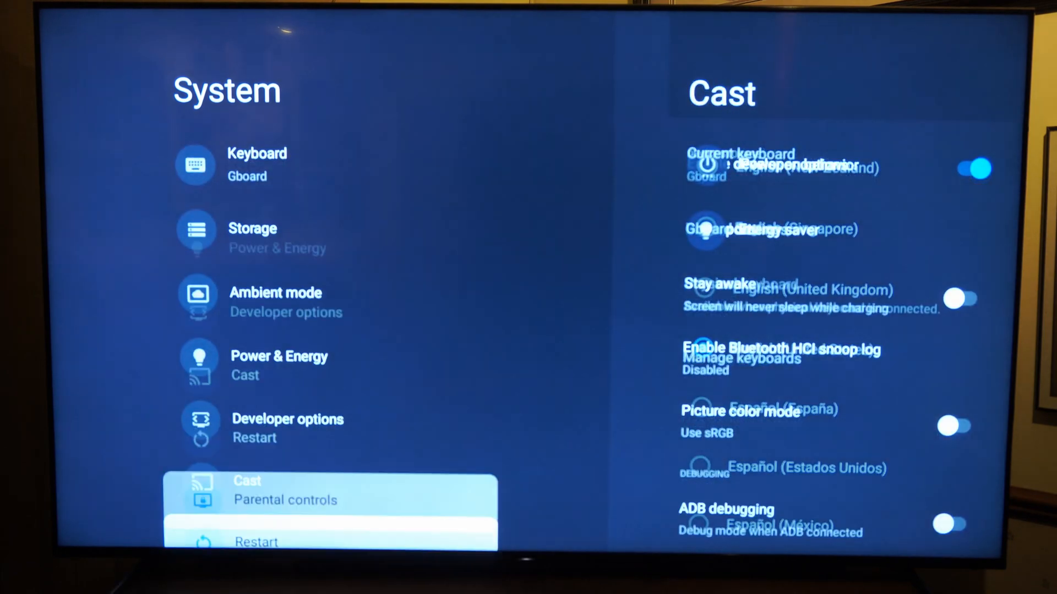